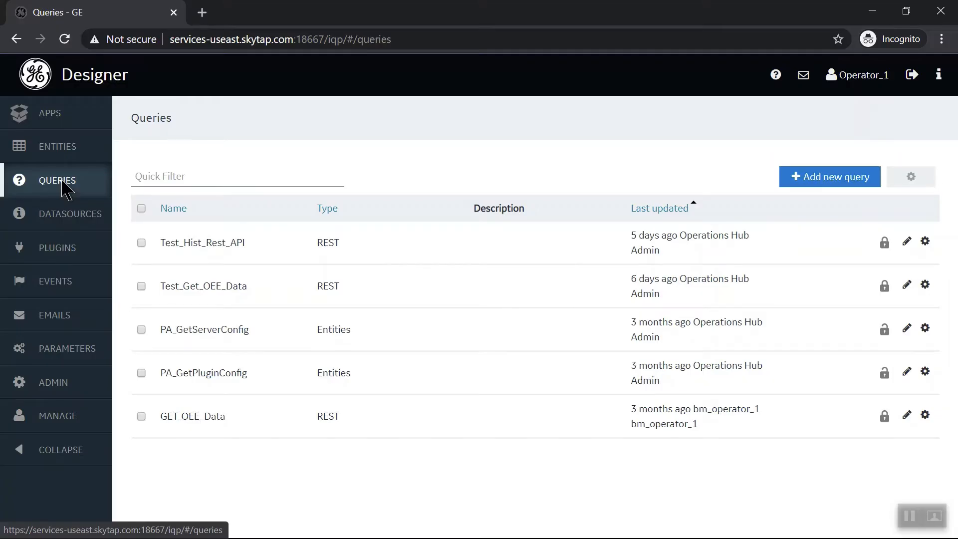
mouse_move(49, 113)
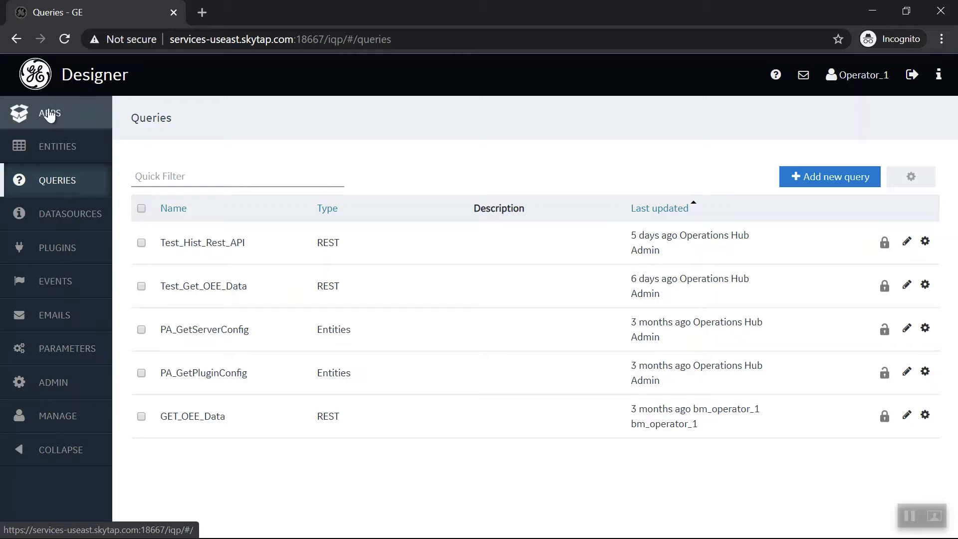
Create a new app named Mary's app from the APPS list.
click(50, 113)
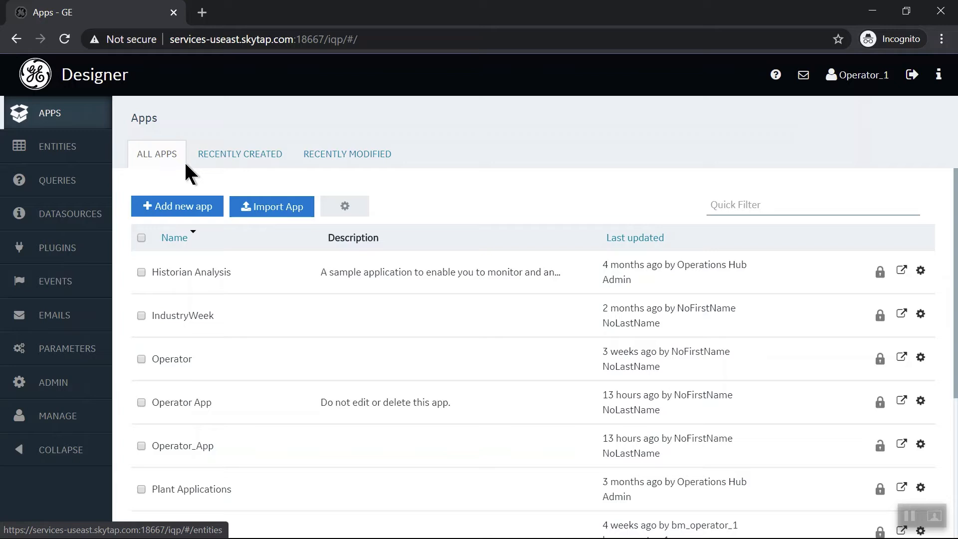
click(176, 206)
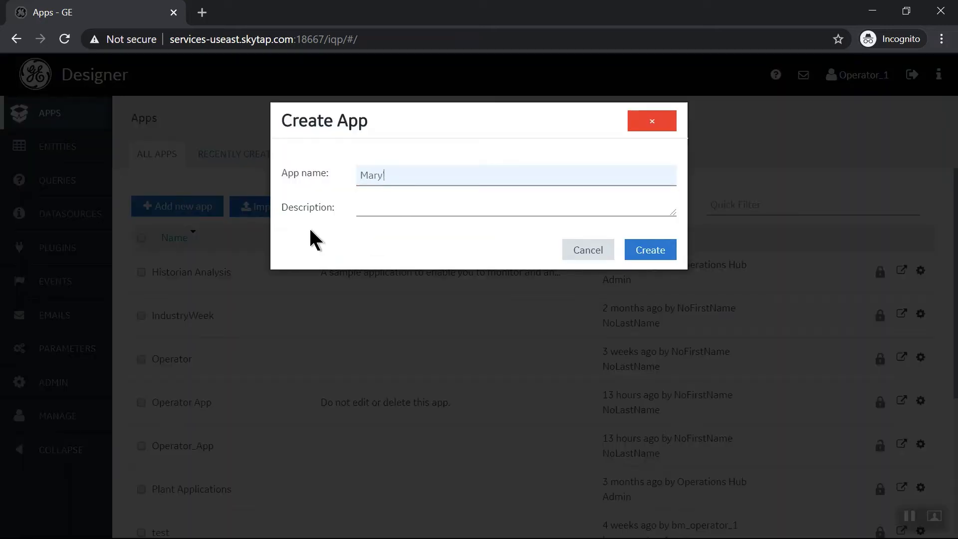
click(650, 249)
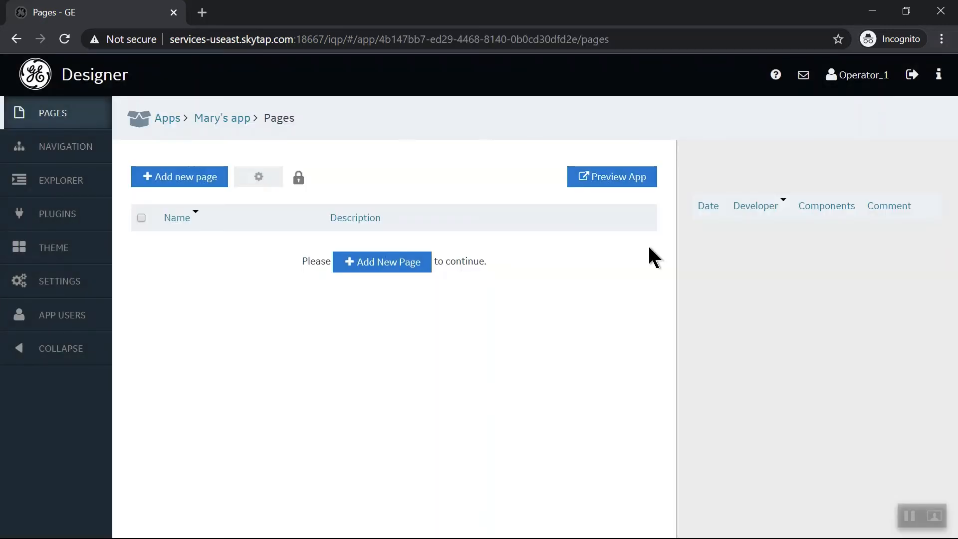
mouse_move(560, 283)
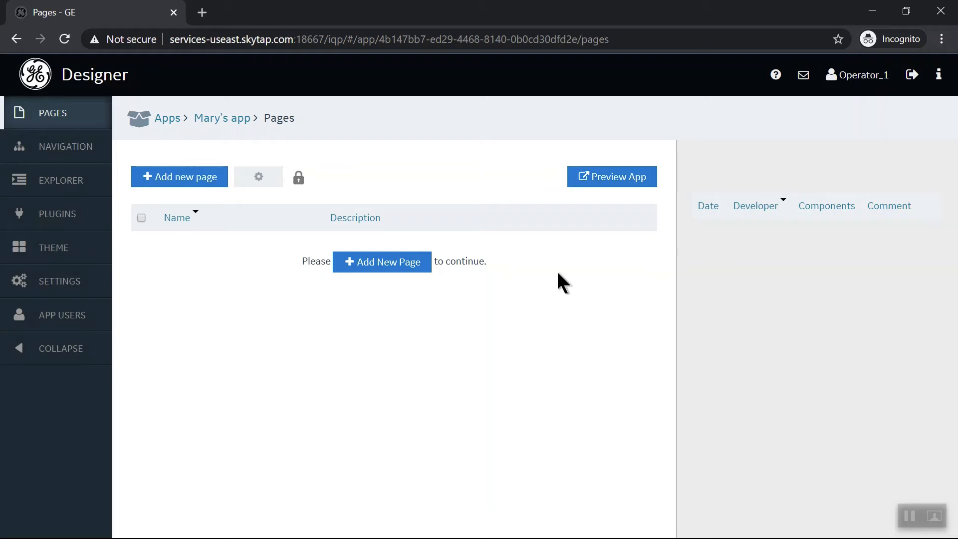
mouse_move(179, 177)
text(Mar)
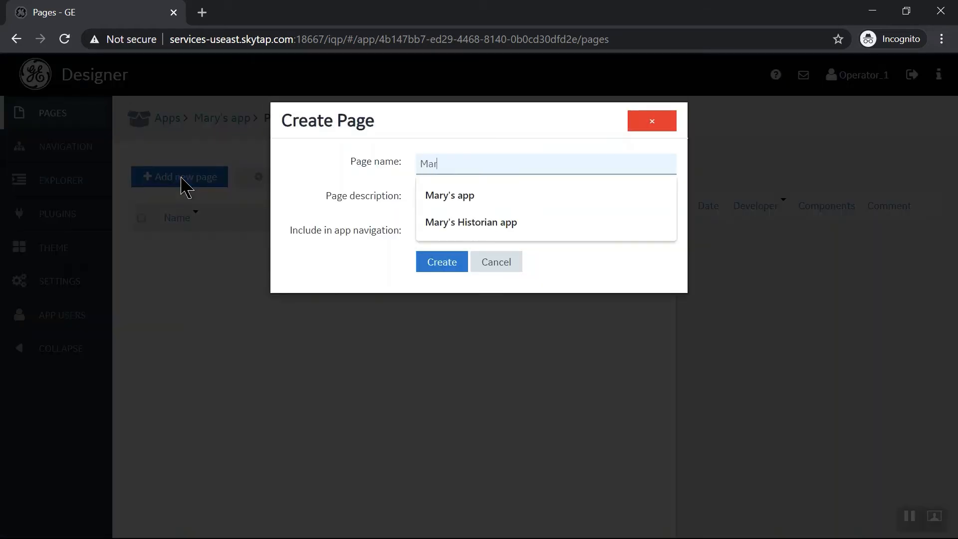
Add a new page to the app, named Mary's app.
click(450, 195)
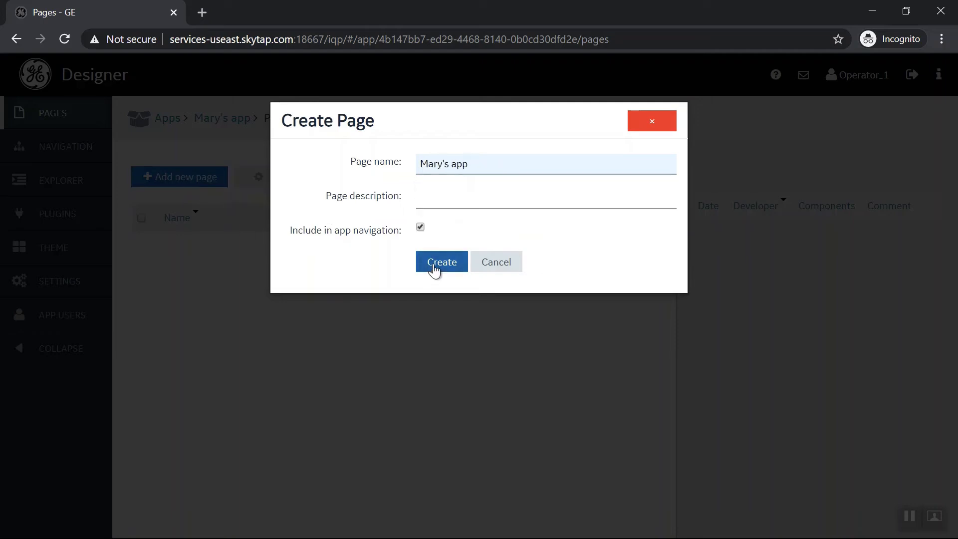
click(441, 261)
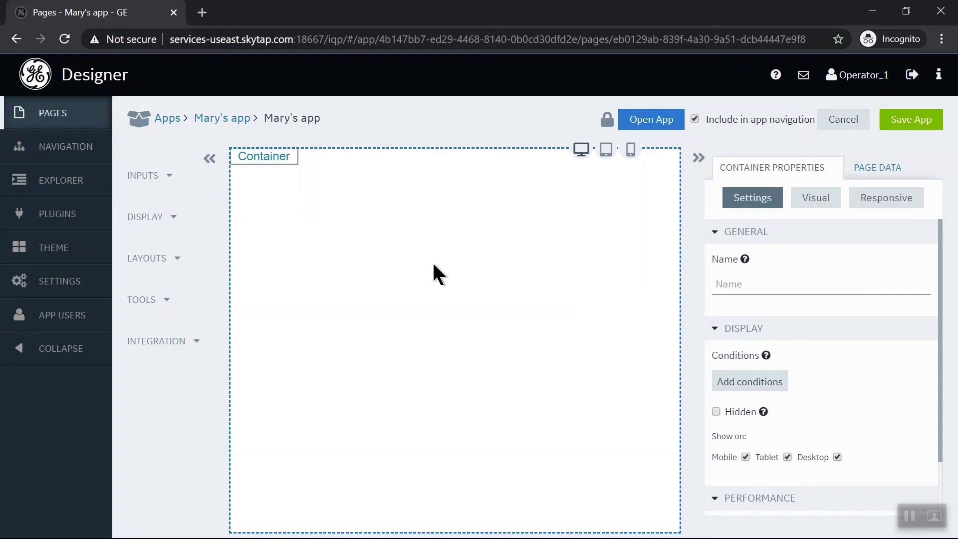
mouse_move(158, 185)
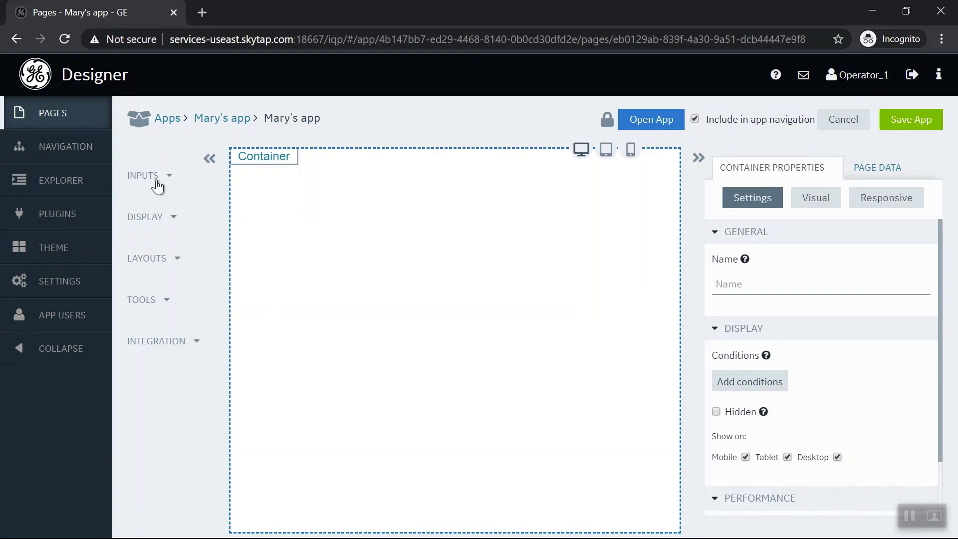
mouse_move(162, 186)
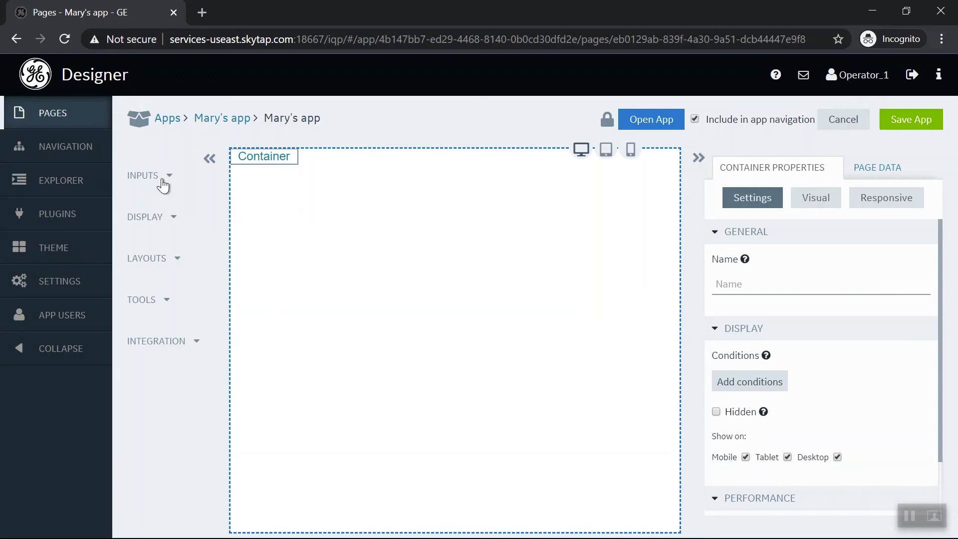
mouse_move(170, 192)
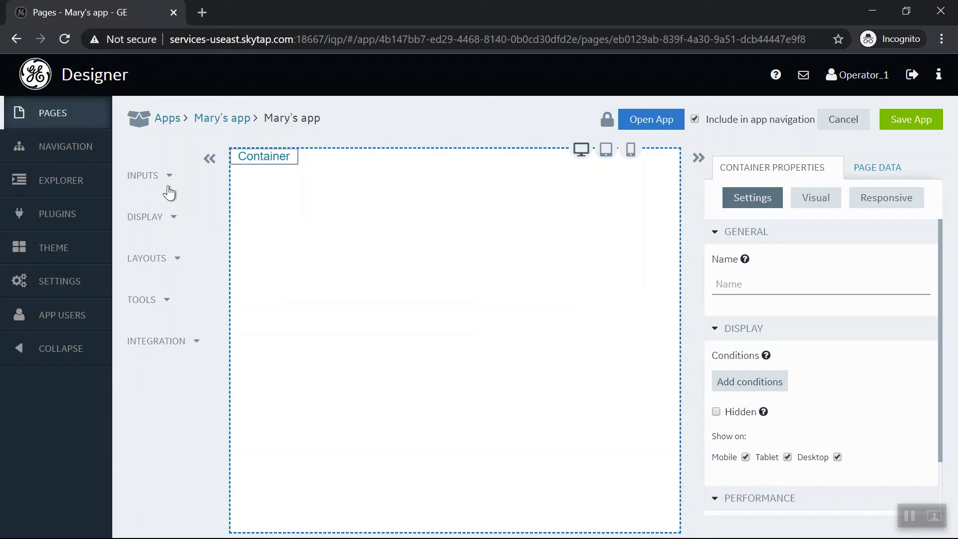